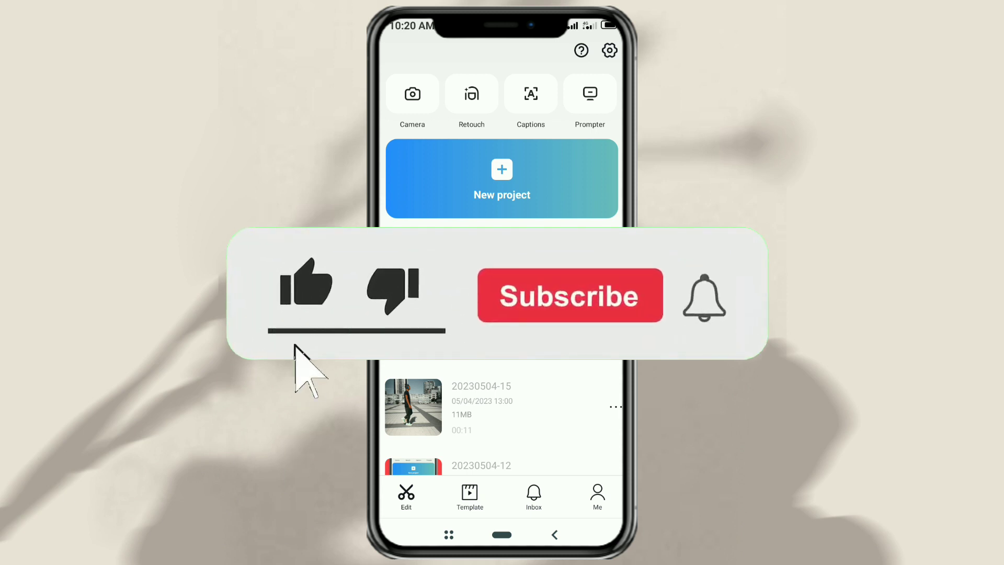
Step: Start a new project from four cat videos in Albums > Videos and open Collage
click(568, 295)
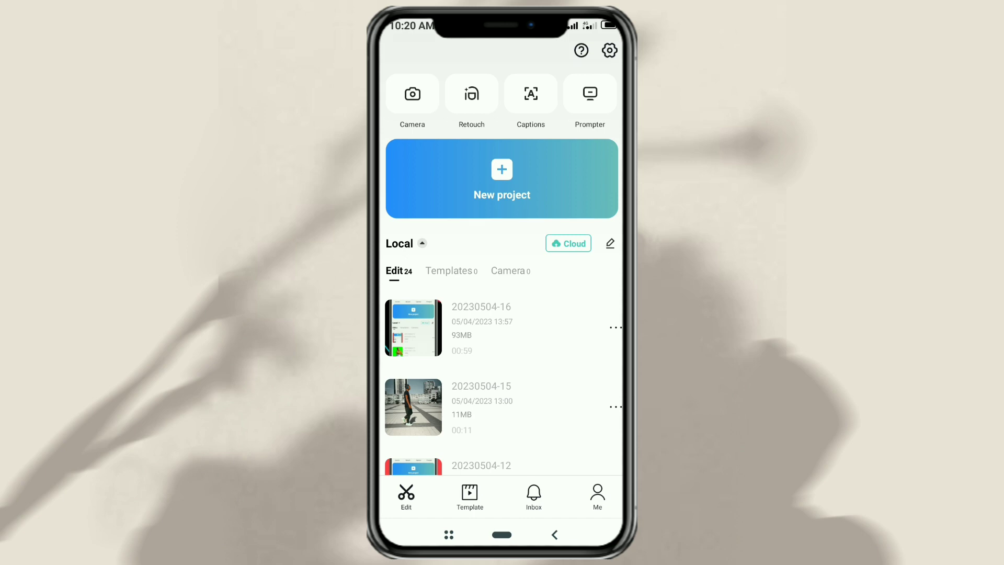
click(501, 178)
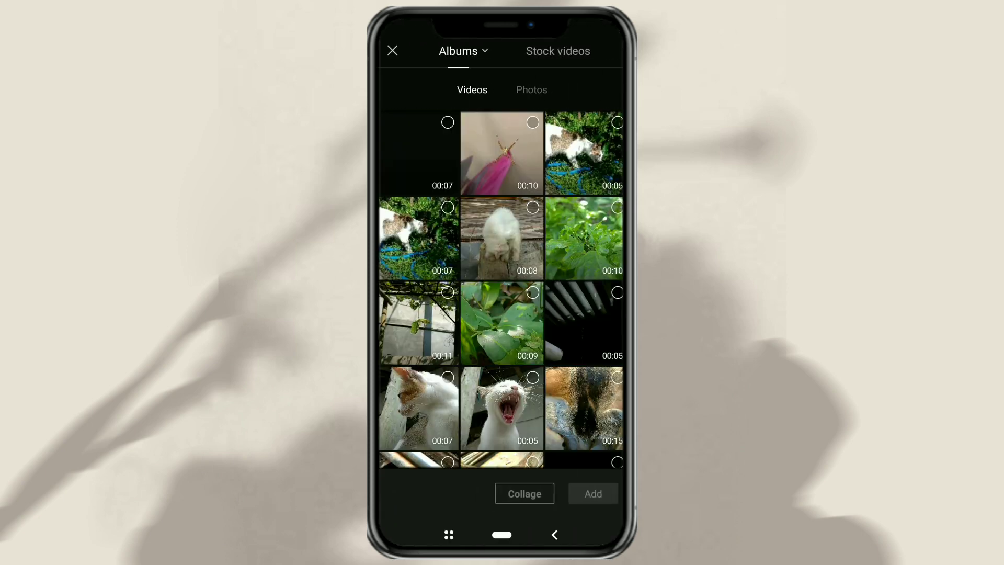
scroll(down, 3)
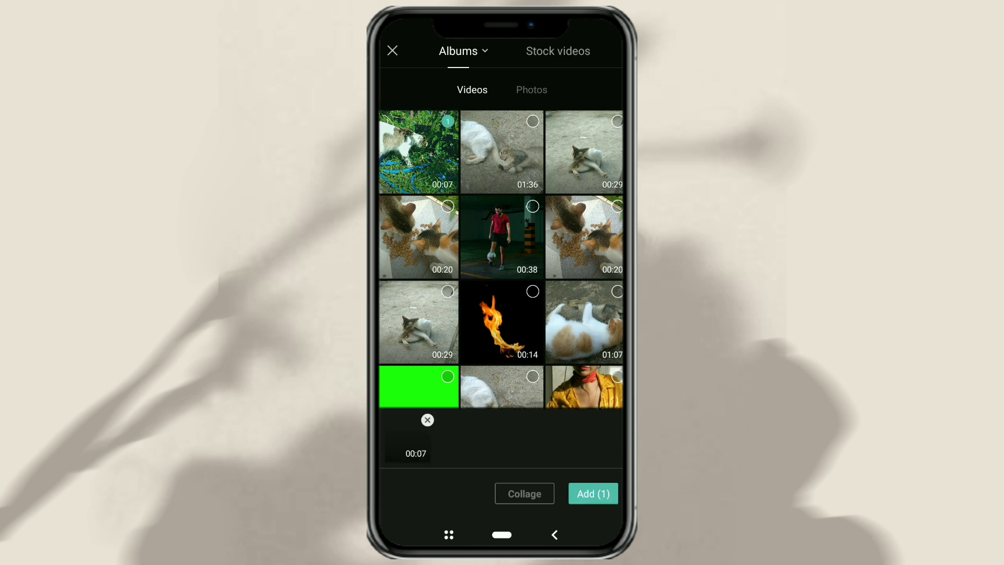
click(502, 152)
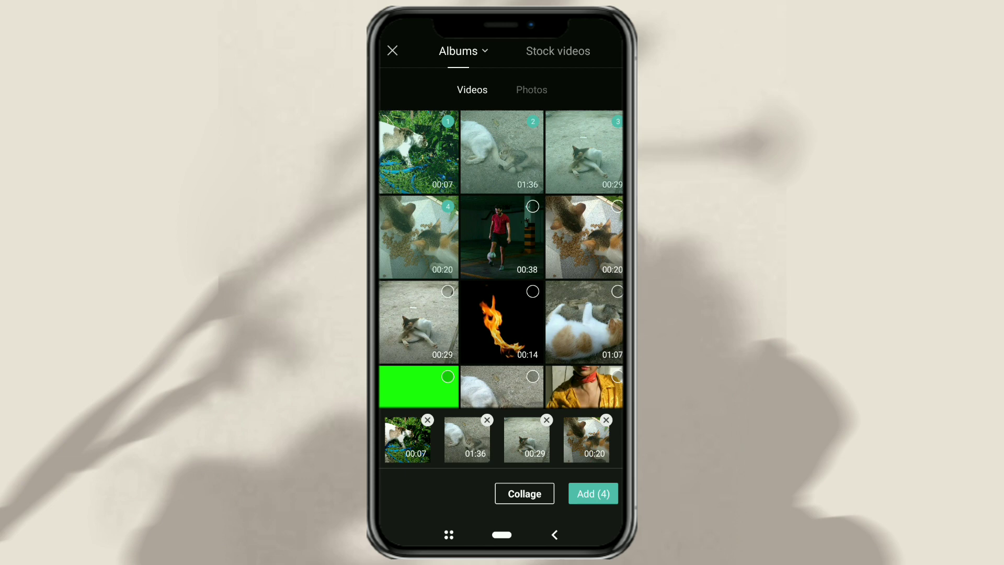
click(524, 493)
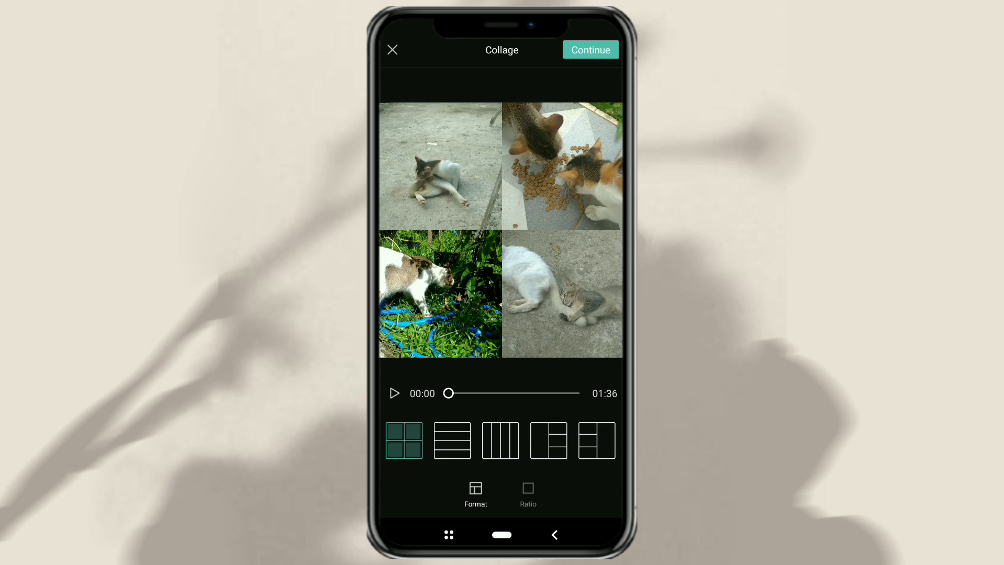
Step: Set the collage to 9:16 with the four-row layout and continue into the editor
click(528, 493)
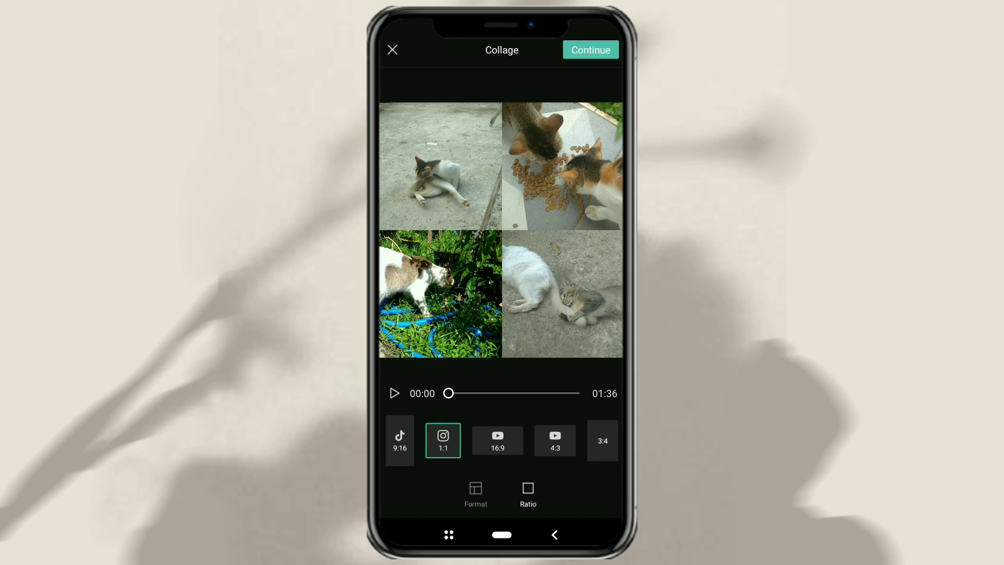
click(400, 440)
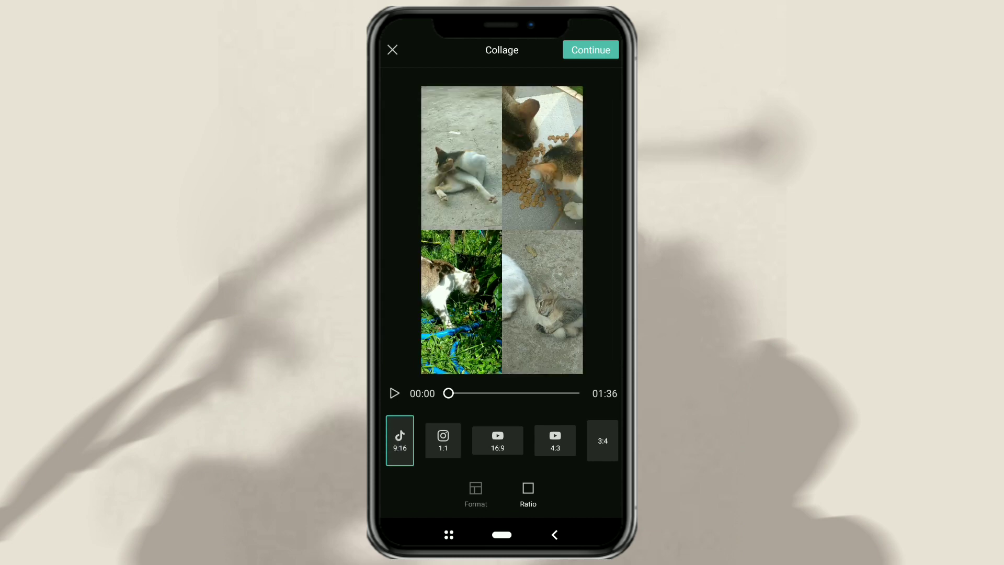
click(475, 495)
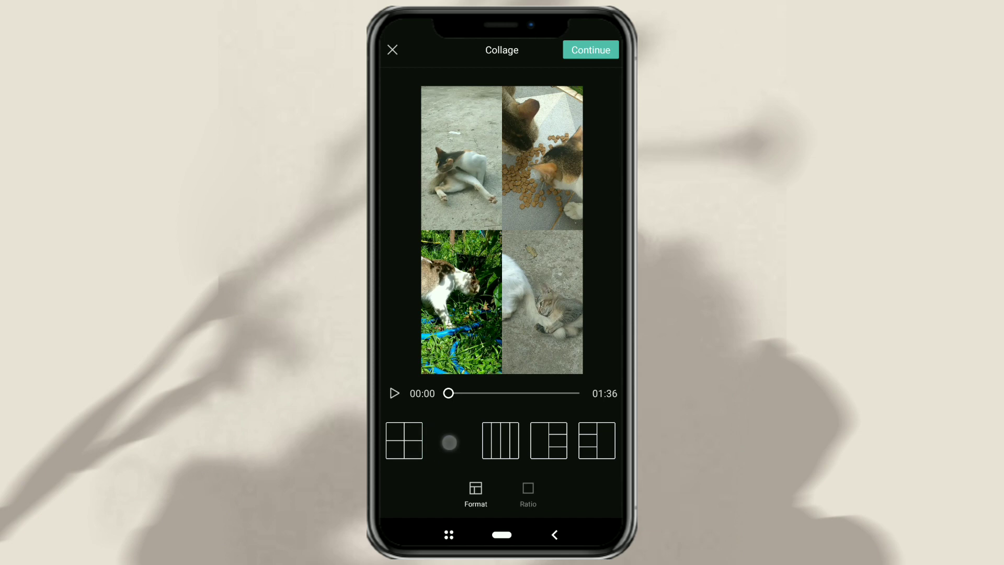
click(451, 440)
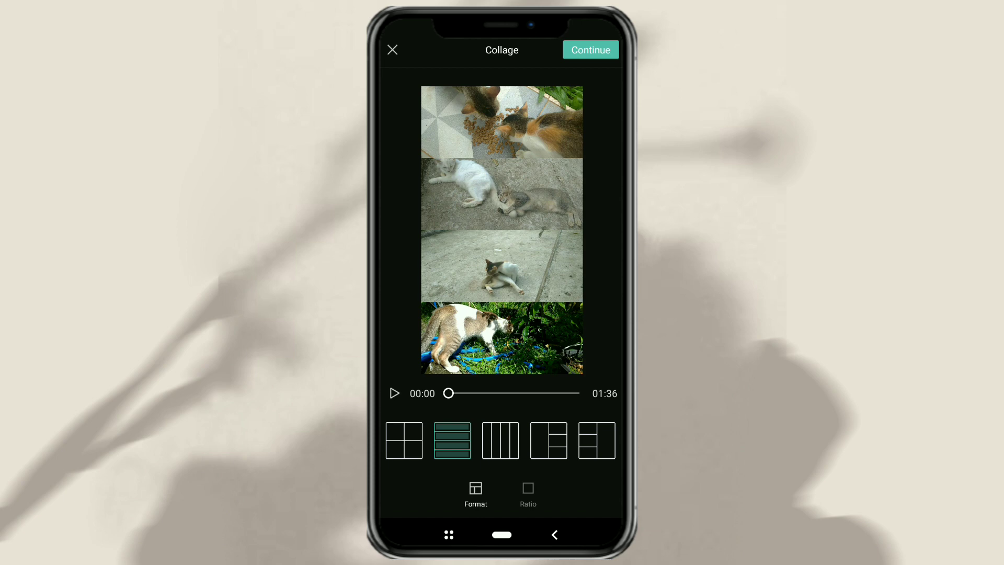
click(590, 50)
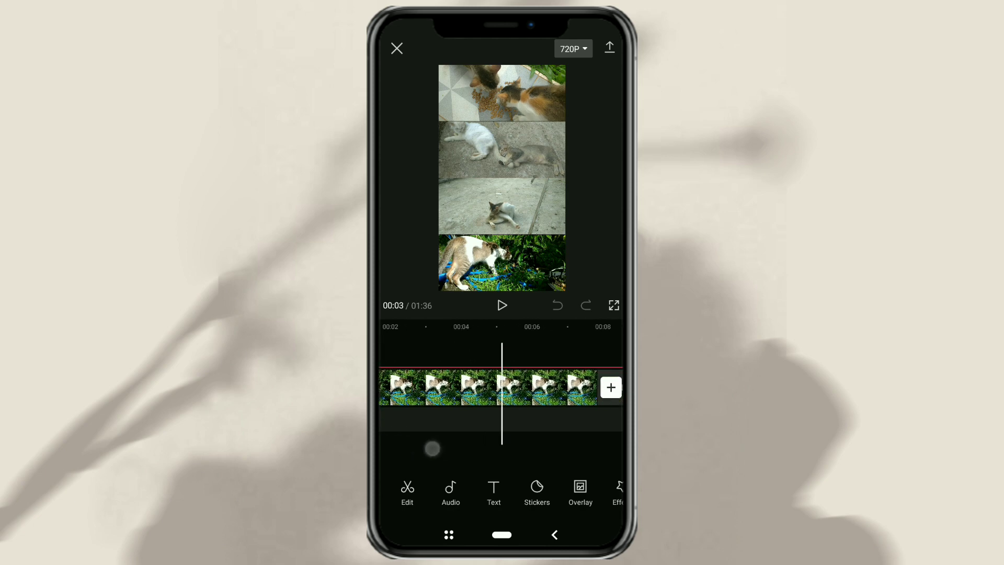
Step: Trim the overlay strip tracks so the project lasts 00:07
scroll(right, 3)
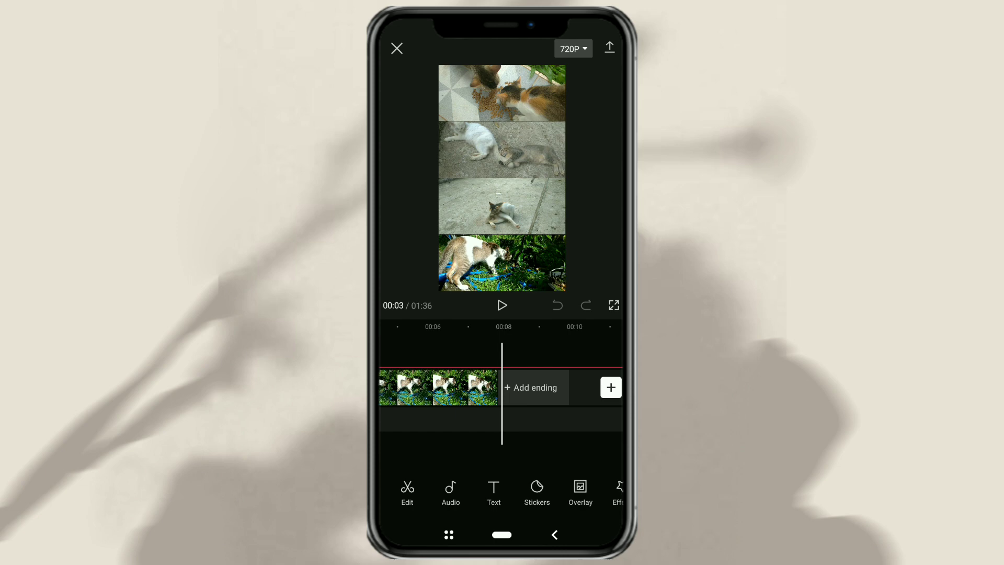
click(579, 491)
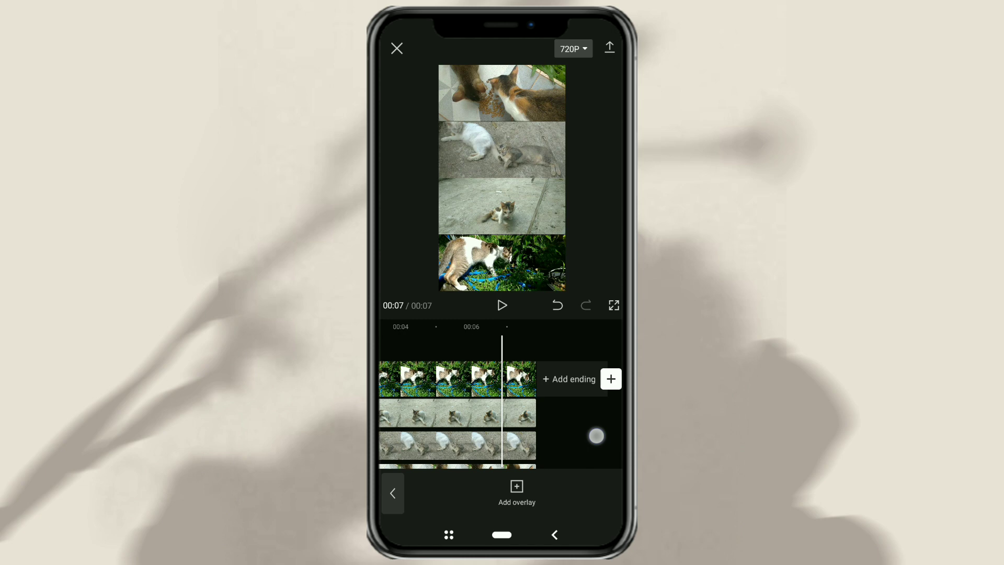
click(391, 491)
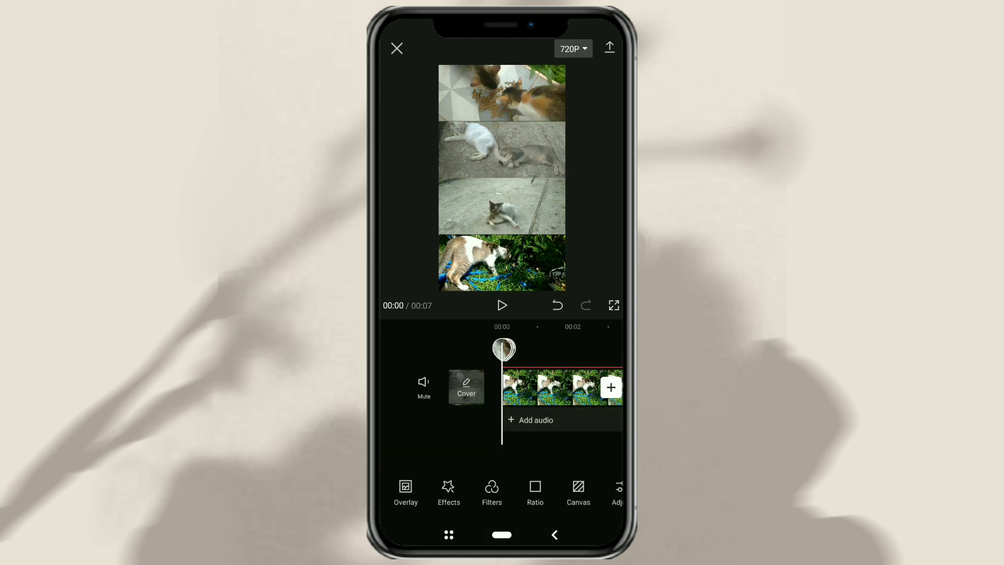
Step: Set the canvas background to a solid light gray colour
click(577, 493)
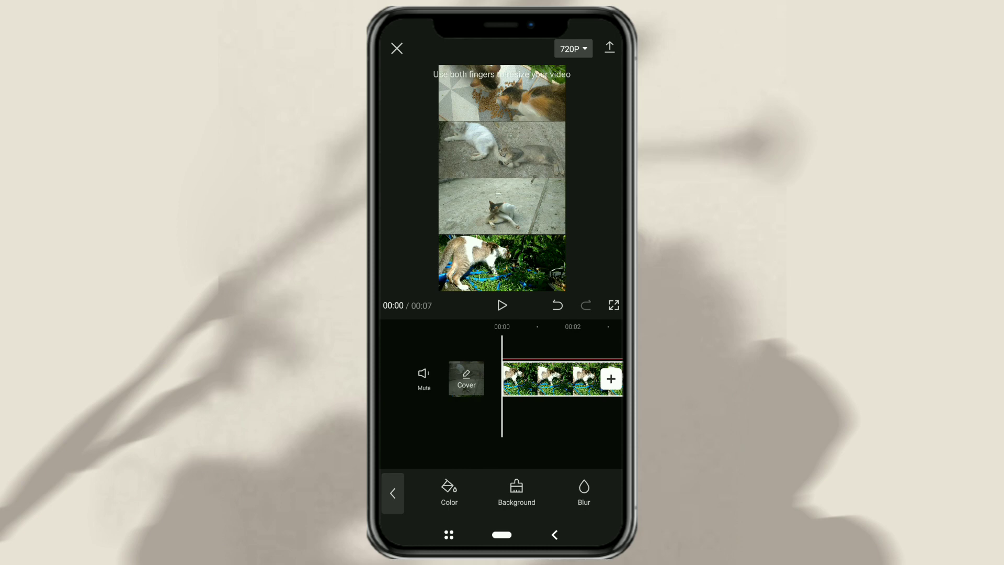
click(449, 490)
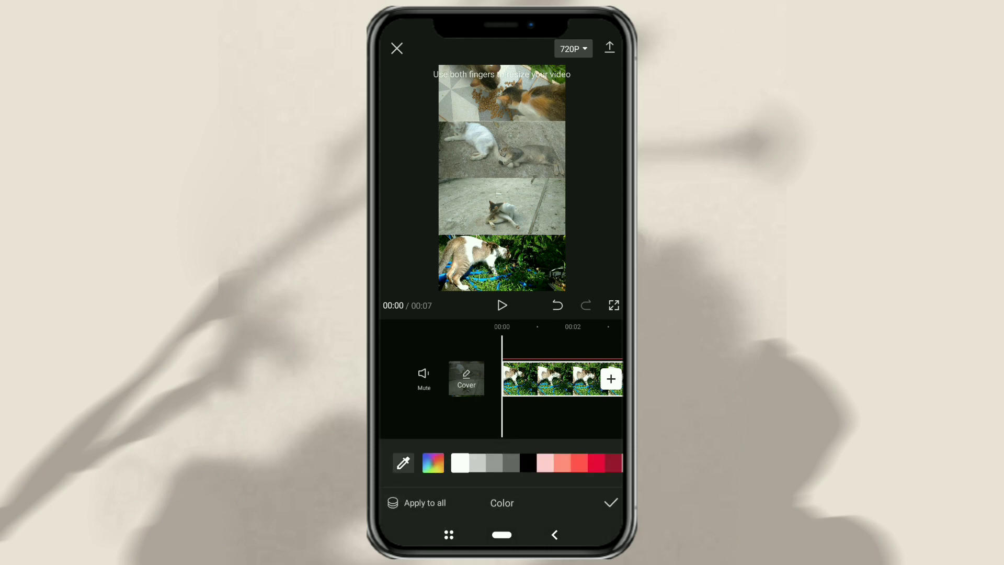
click(479, 462)
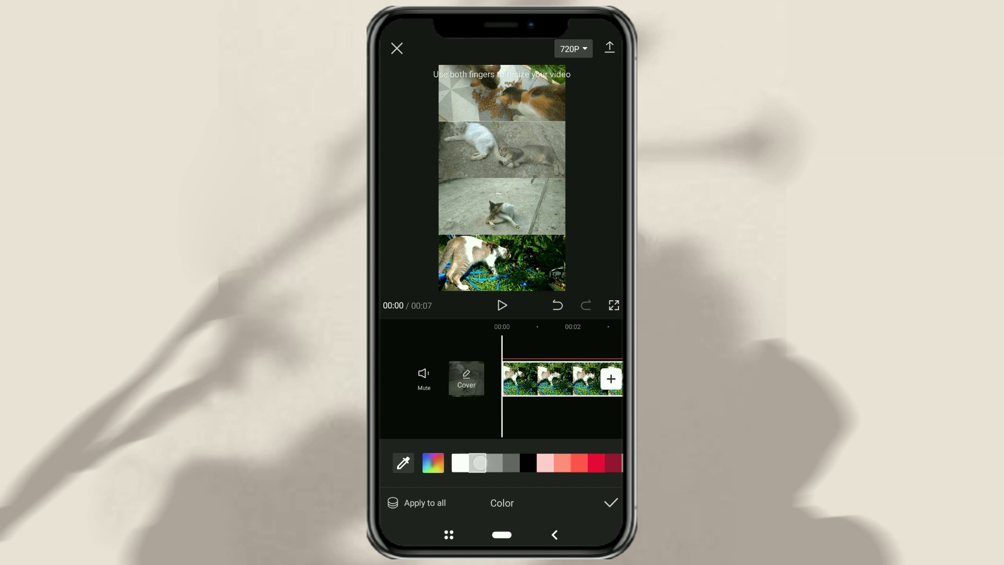
click(460, 462)
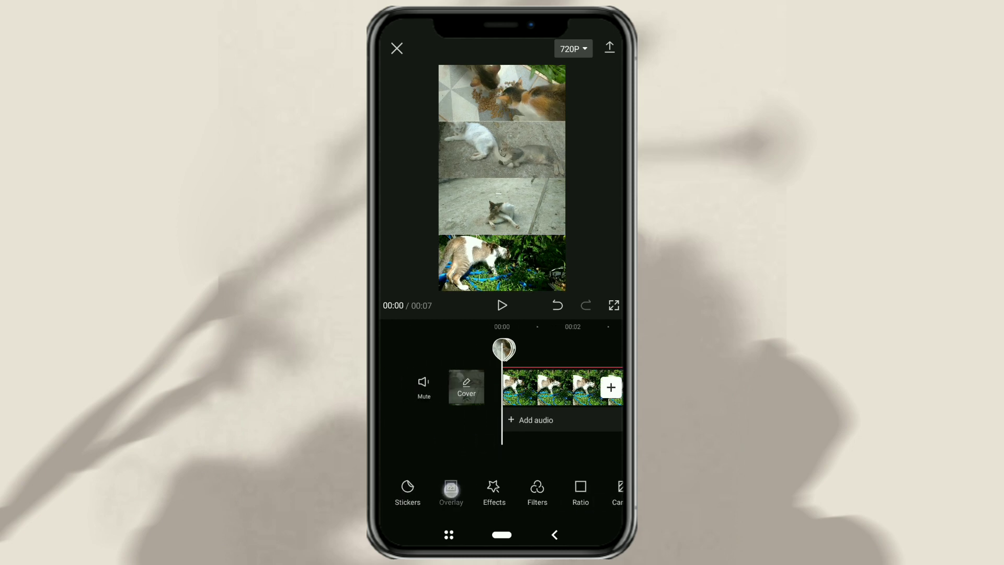
Step: Apply the Slide Left entrance animation to the cat strip overlays
click(450, 491)
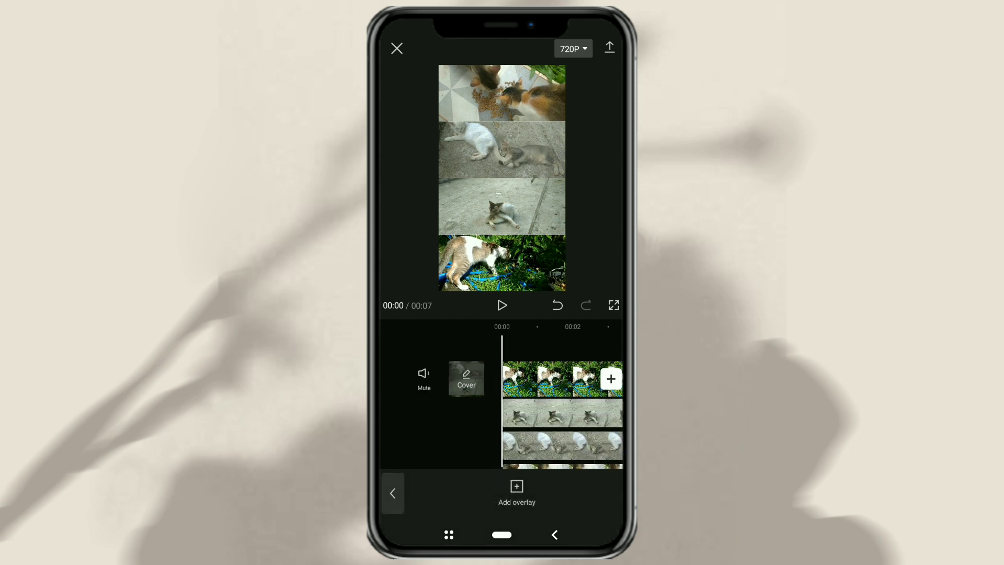
click(562, 415)
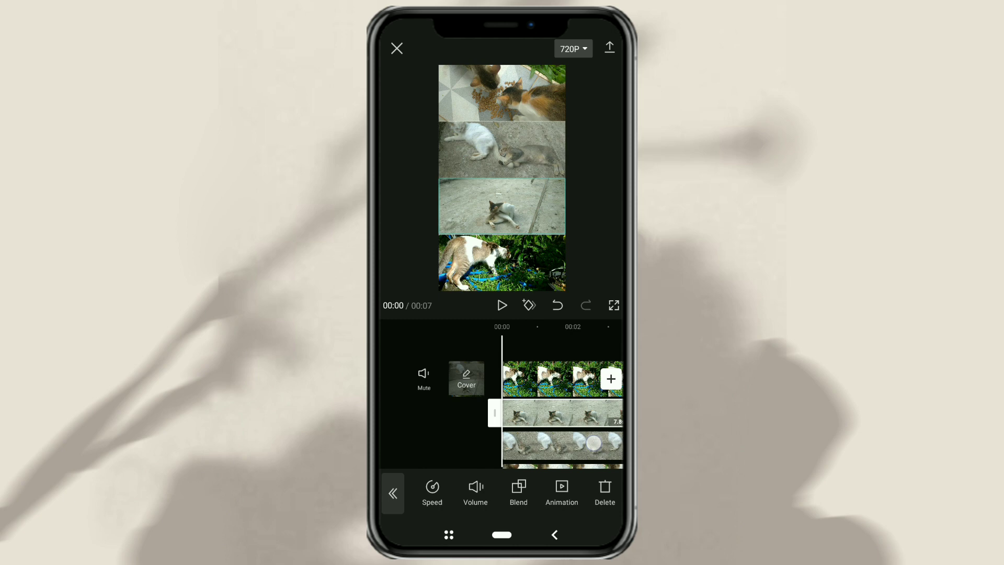
click(561, 493)
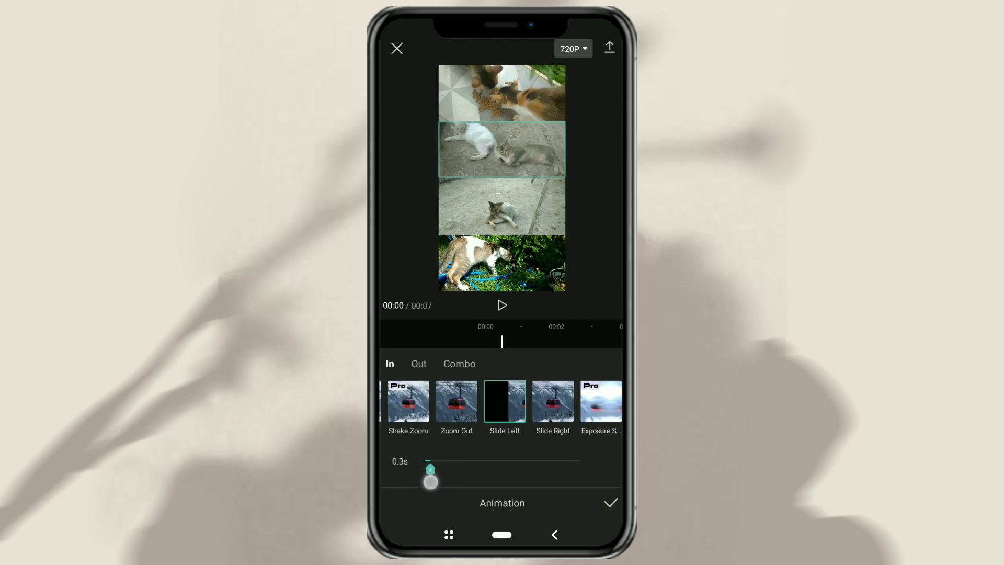
click(609, 502)
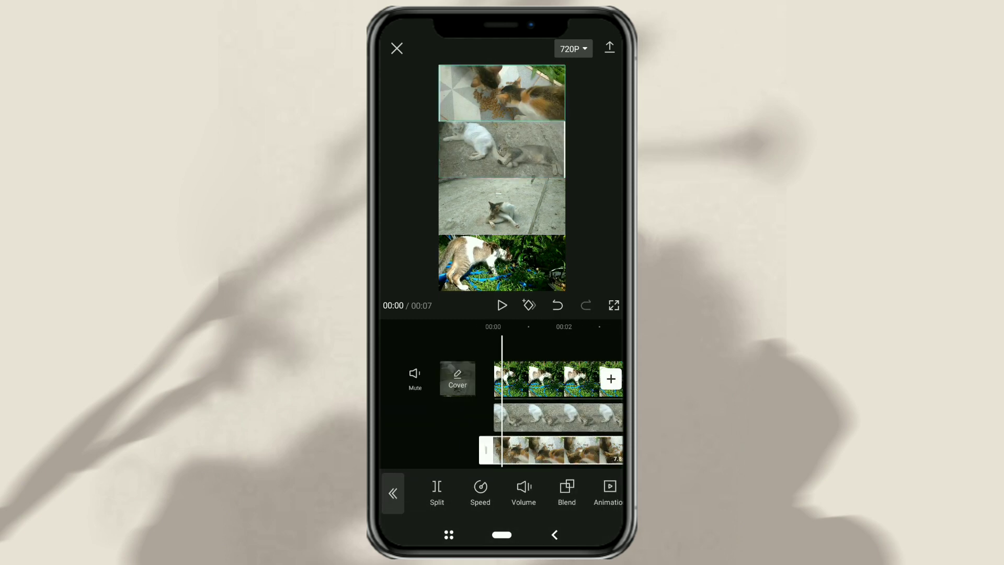
click(607, 492)
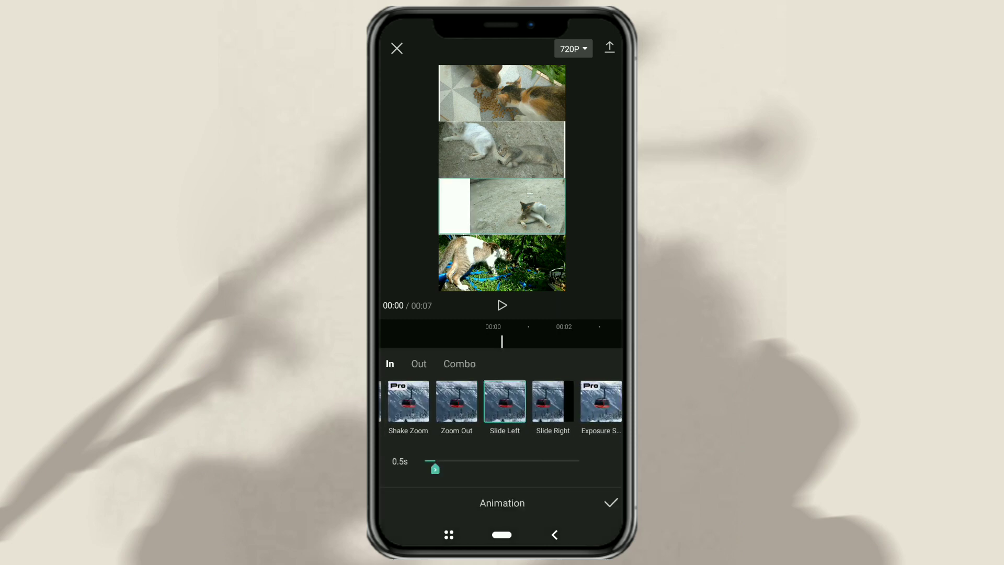
click(609, 502)
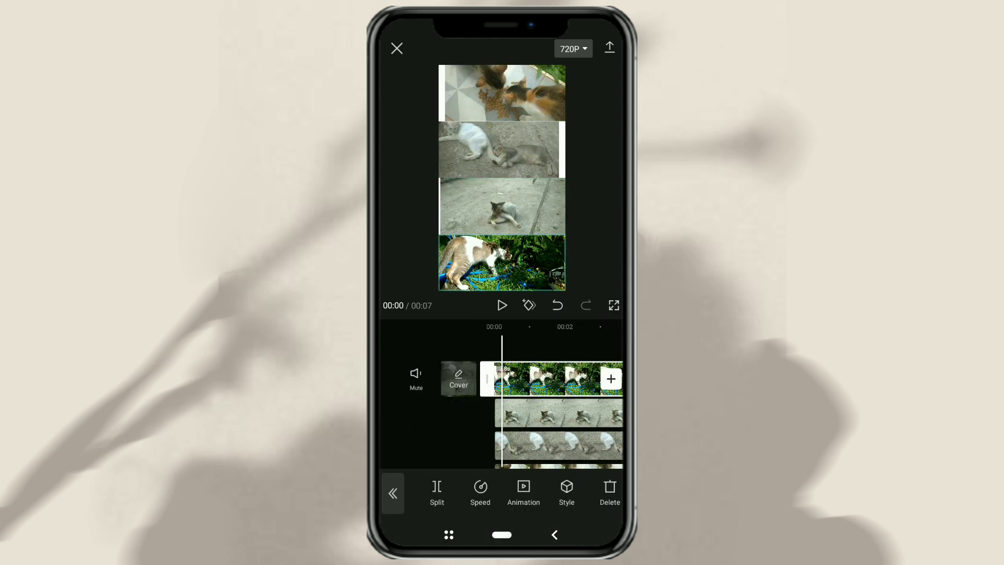
Step: Give the main clip a Slide Right entrance and preview the video full screen
click(523, 492)
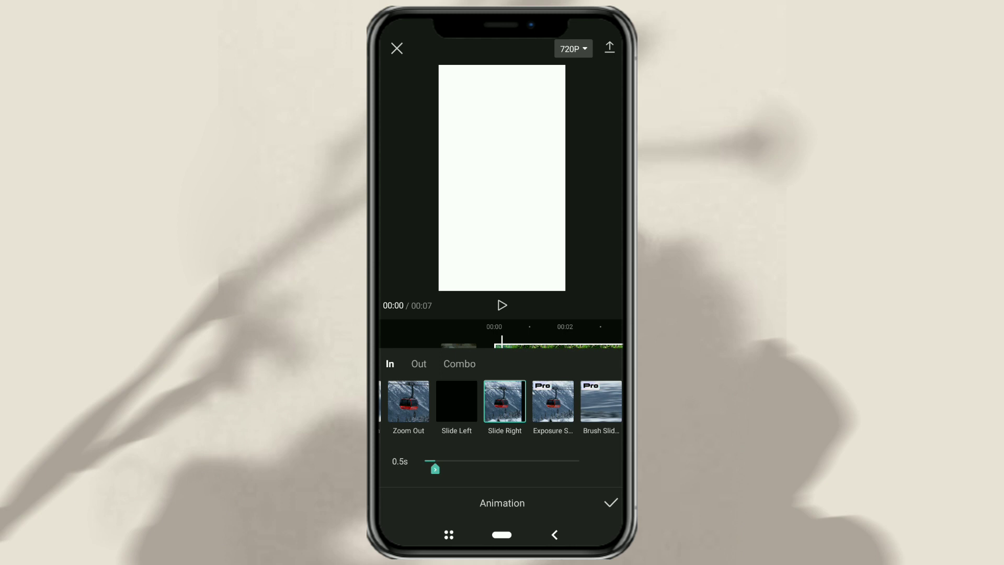
click(609, 503)
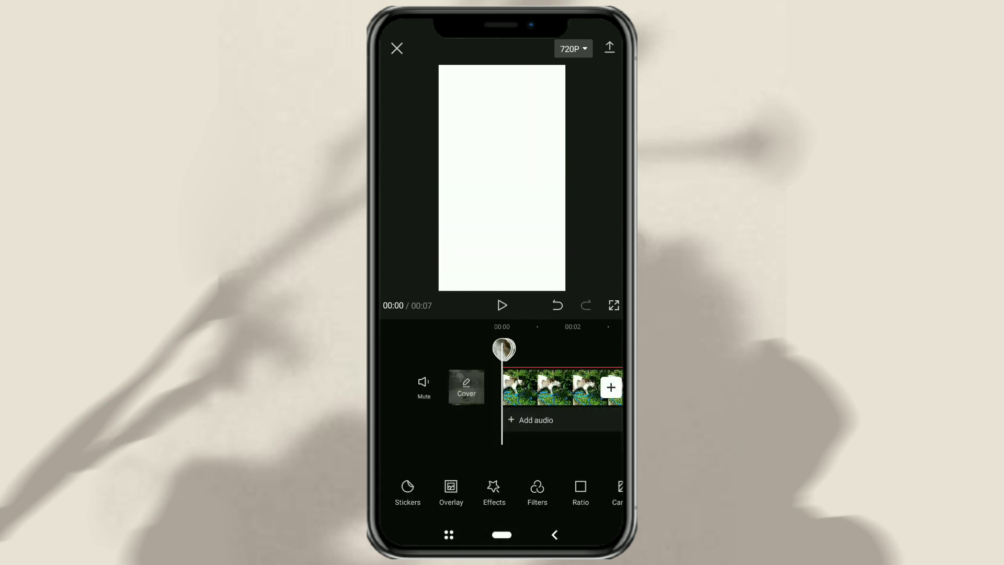
click(612, 306)
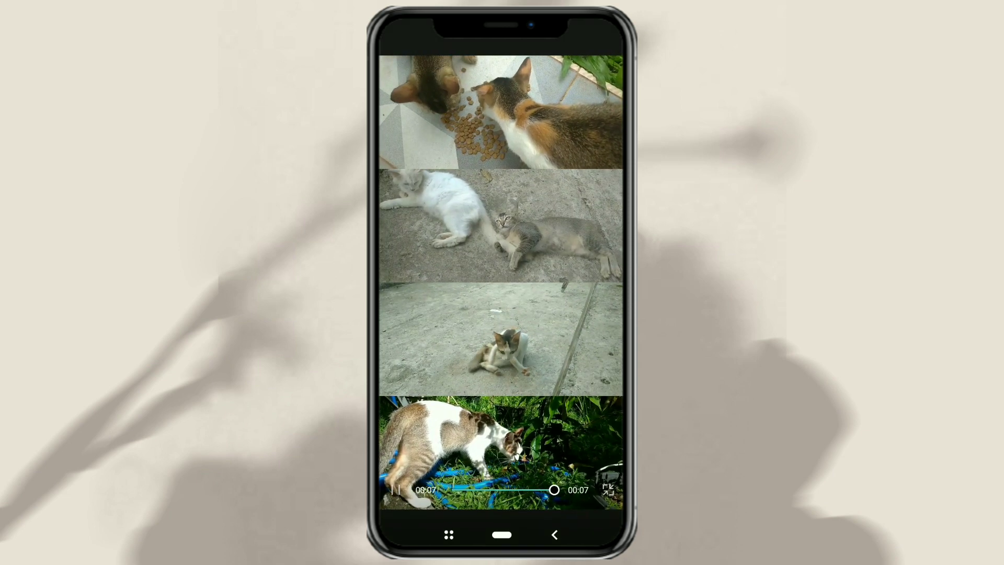
click(394, 489)
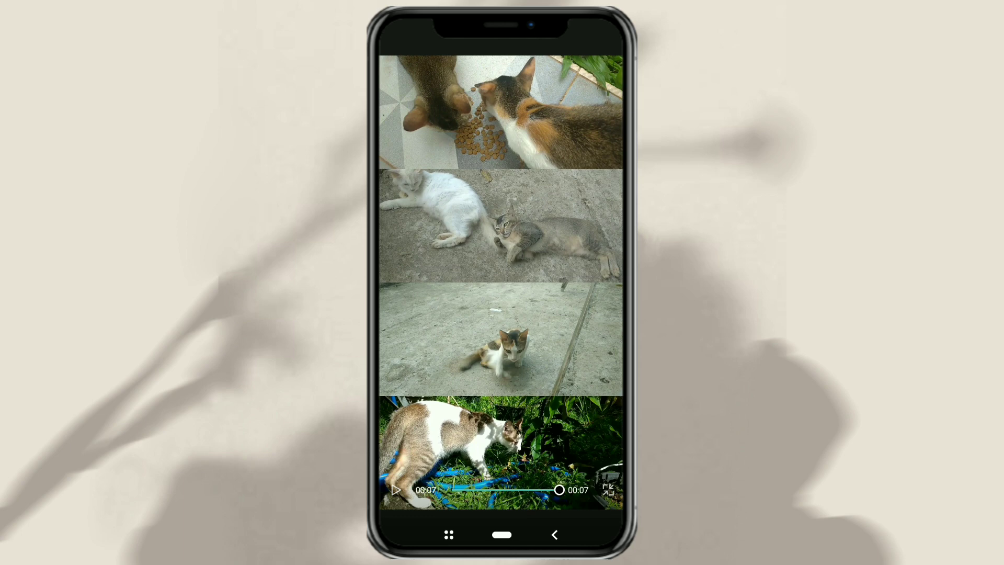